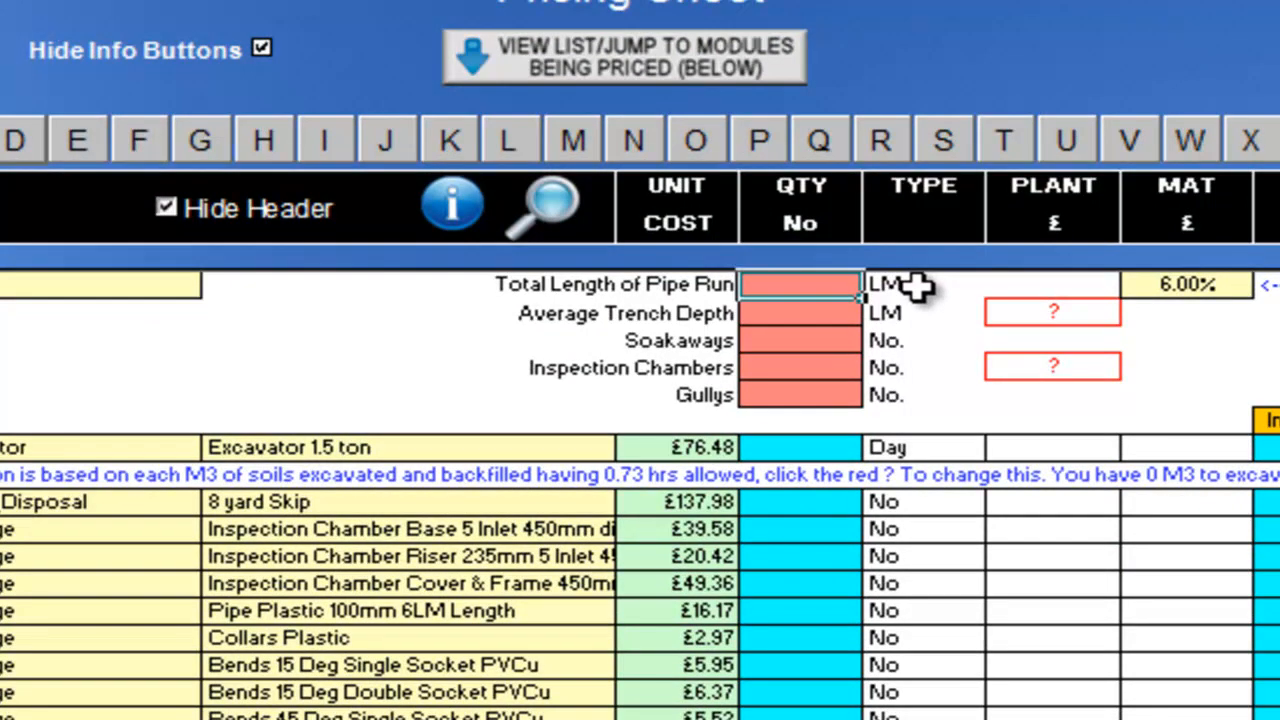
# Enter 17 LM as the total length of pipe run.
pyautogui.write('17')
pyautogui.click(800, 313)
pyautogui.write('1.1')
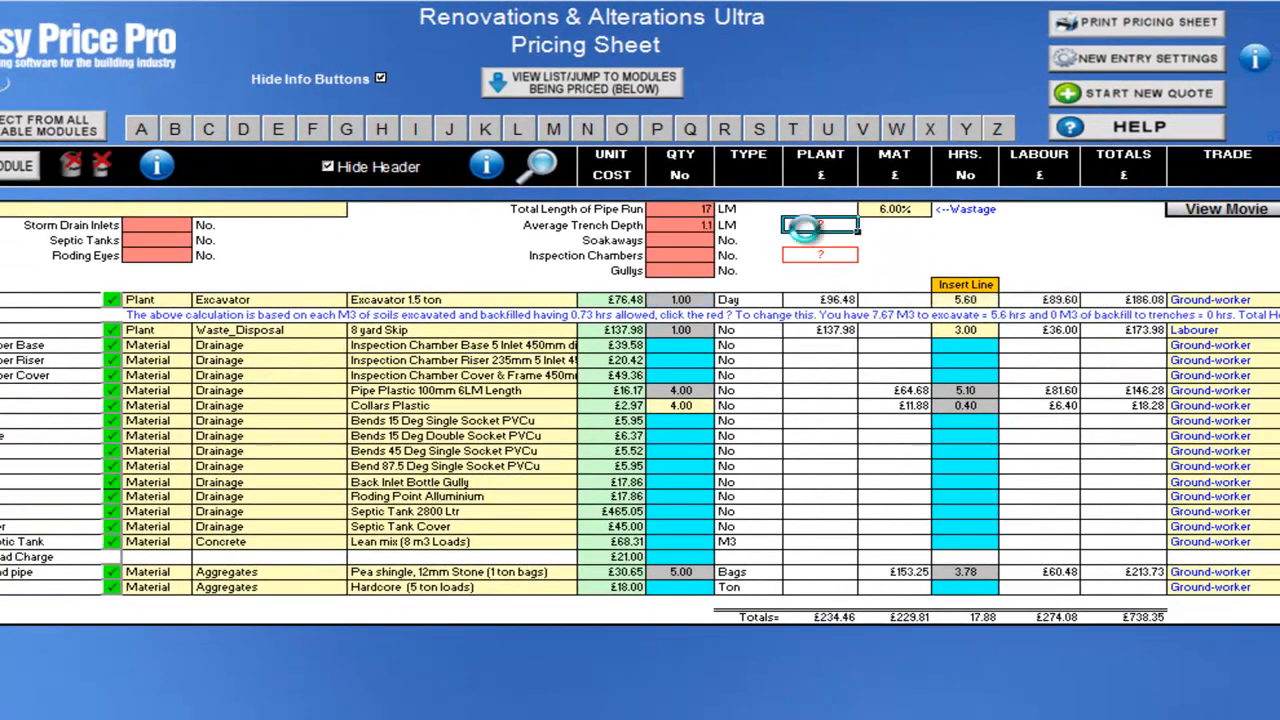
# Use the depth calculator with minimum 0.6 and maximum 1.2 for a 0.9 average.
pyautogui.click(817, 225)
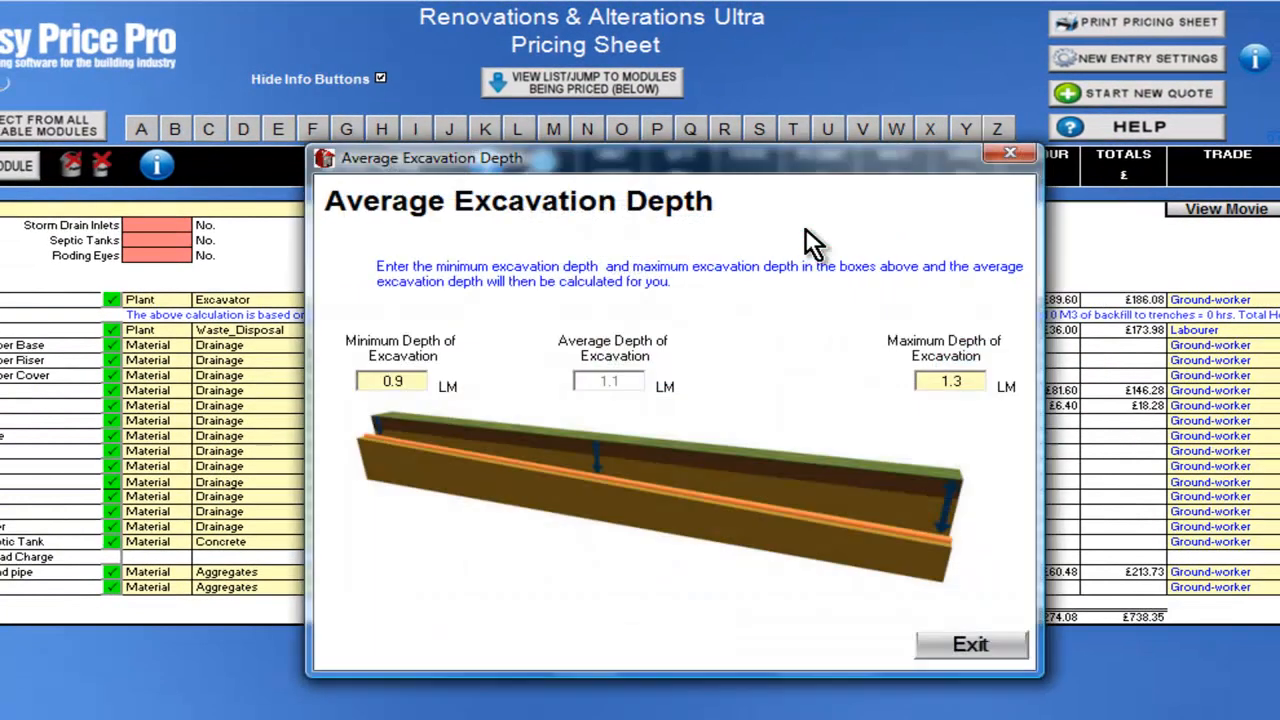
pyautogui.moveTo(440, 397)
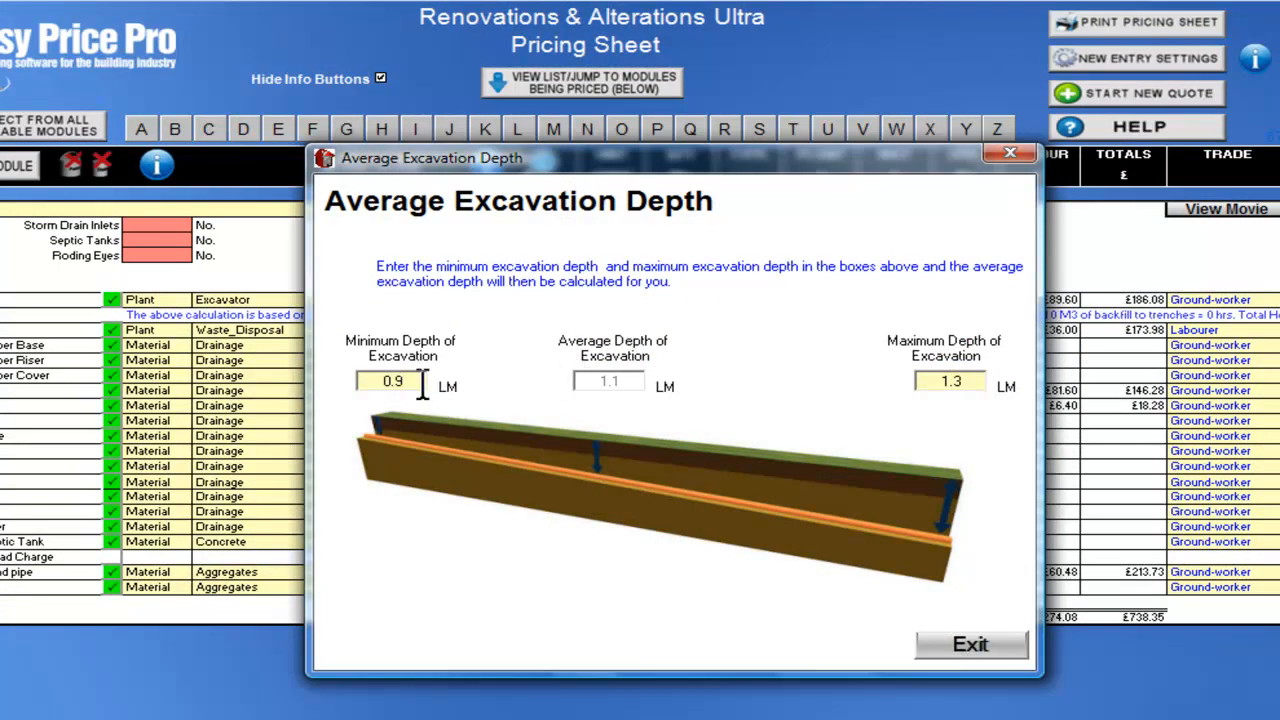
pyautogui.write('0.6')
pyautogui.write('1.2')
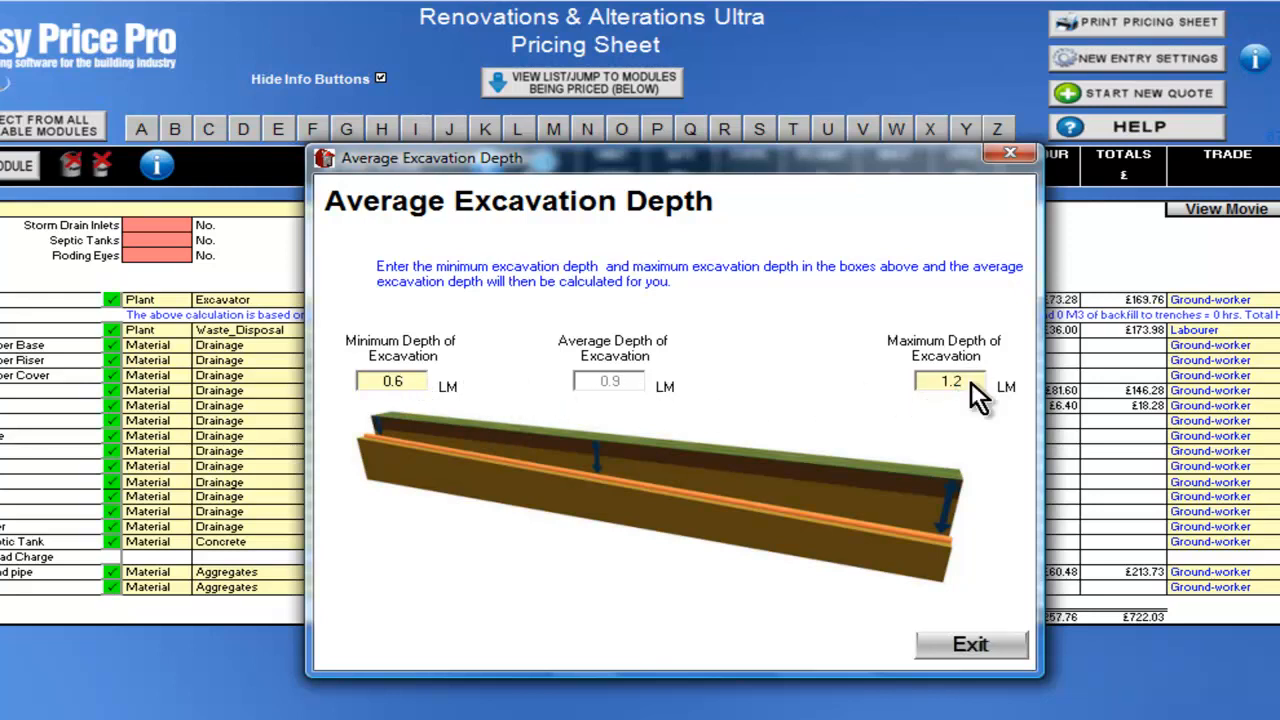
pyautogui.moveTo(975, 525)
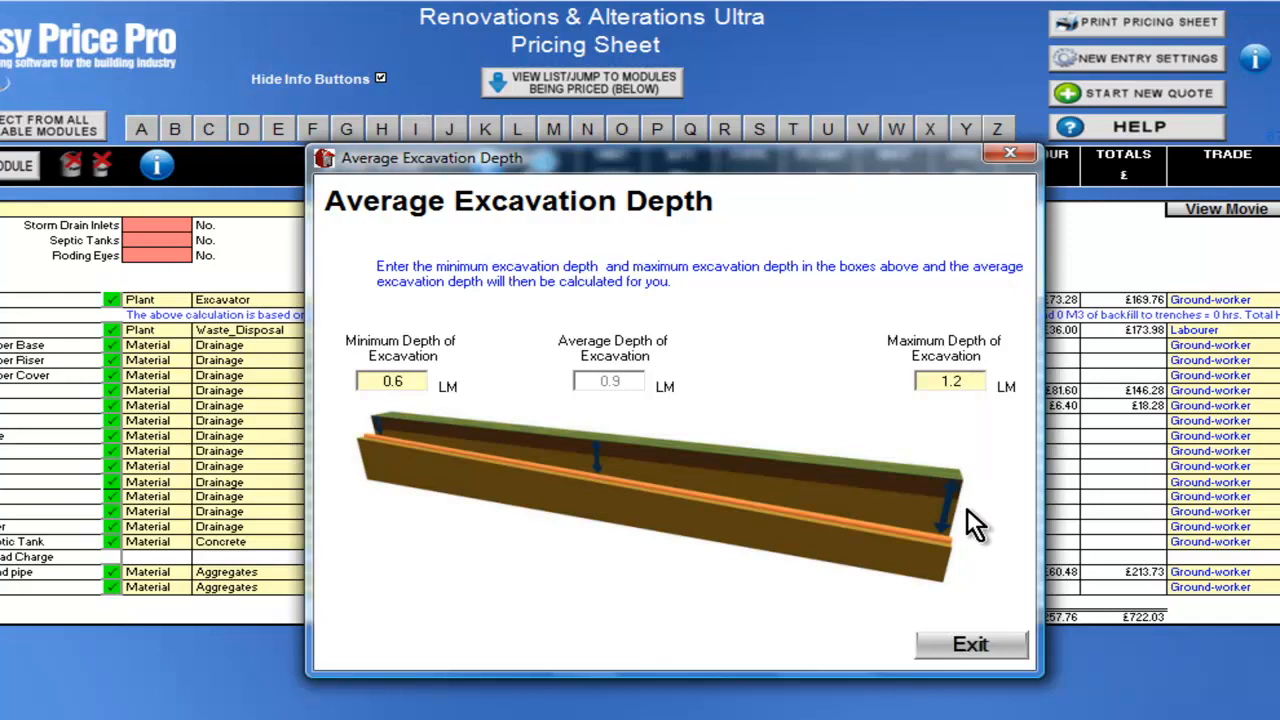
pyautogui.click(972, 644)
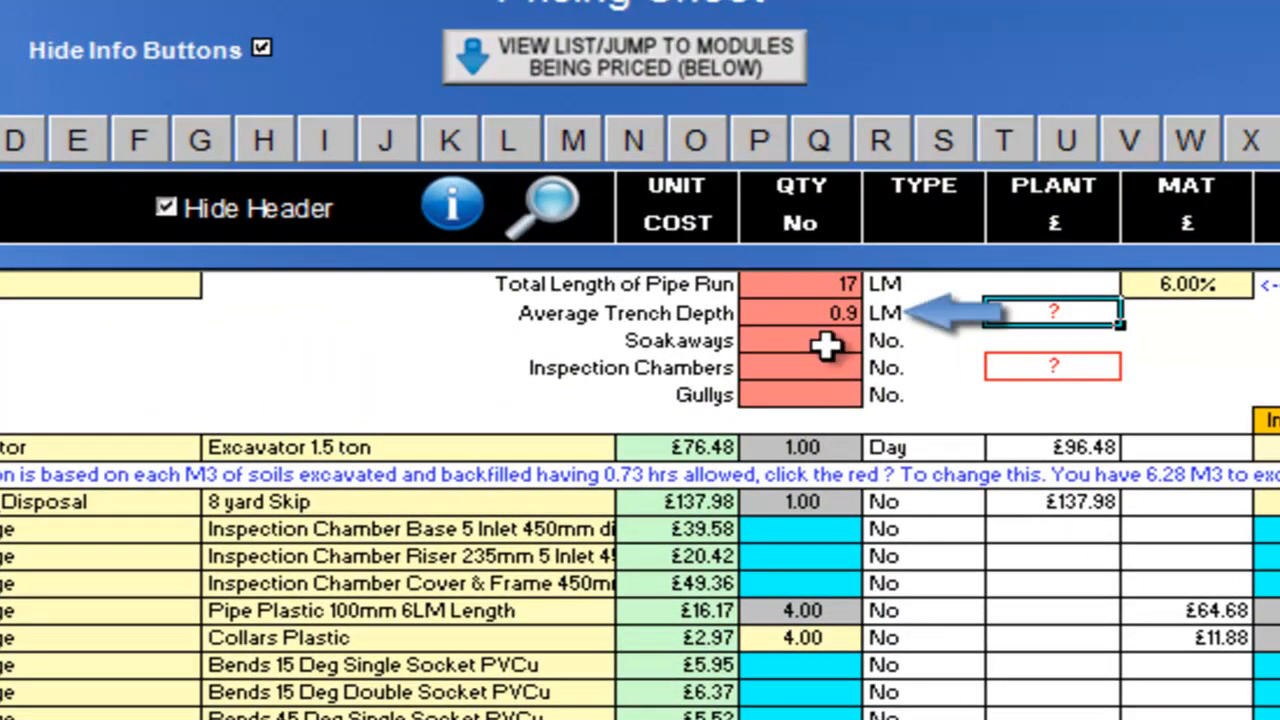
# Enter 2 soakaways and review the inspection chamber dimensions (0.8 diameter, 1 depth).
pyautogui.click(800, 340)
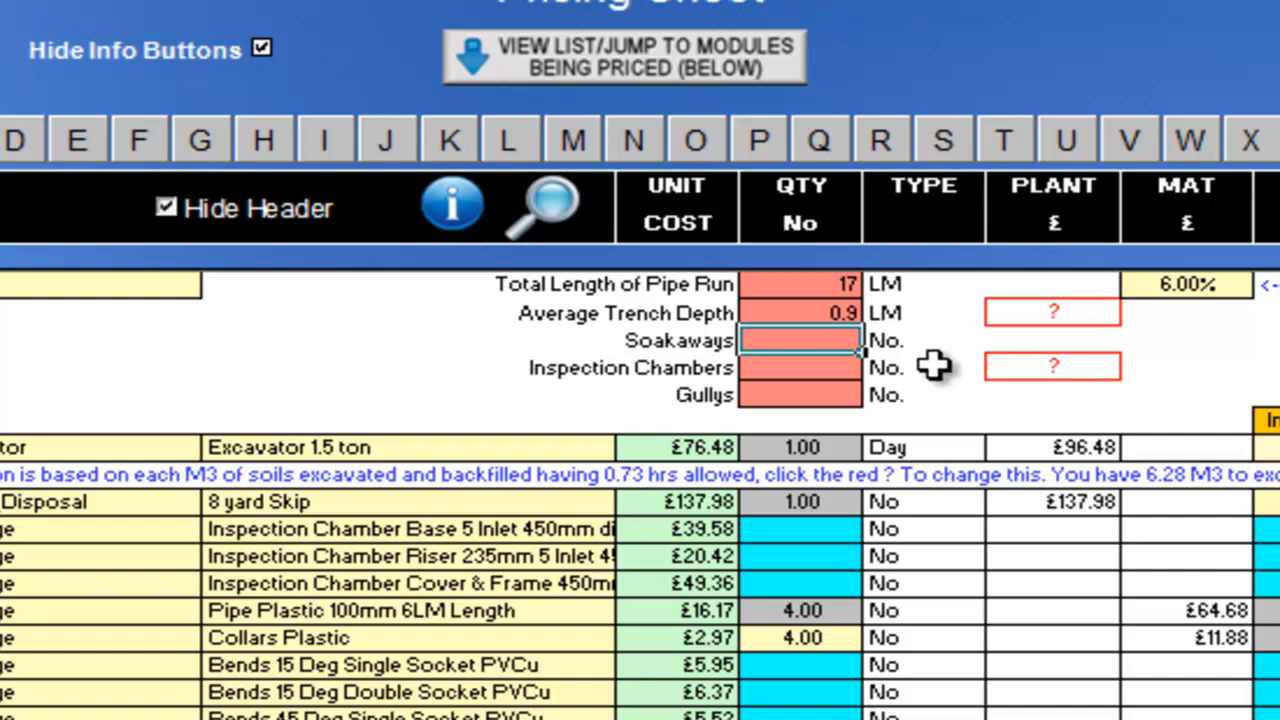
pyautogui.write('2')
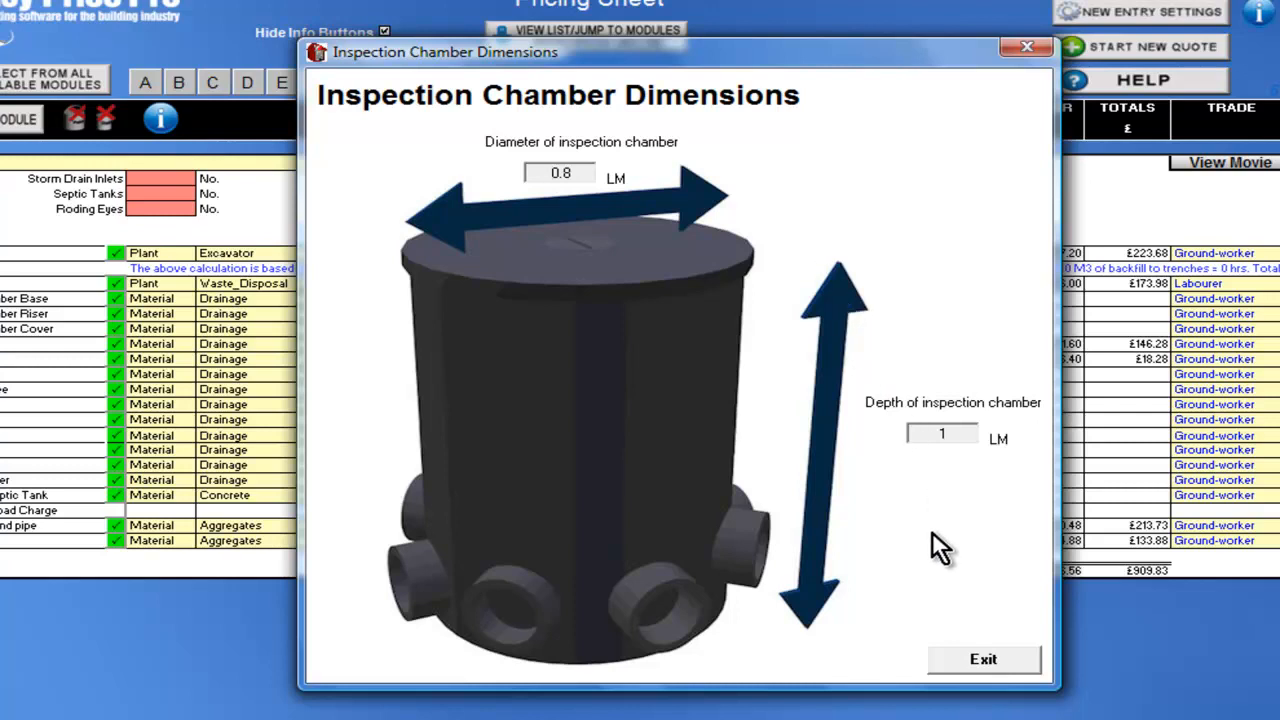
pyautogui.click(985, 658)
pyautogui.write('3')
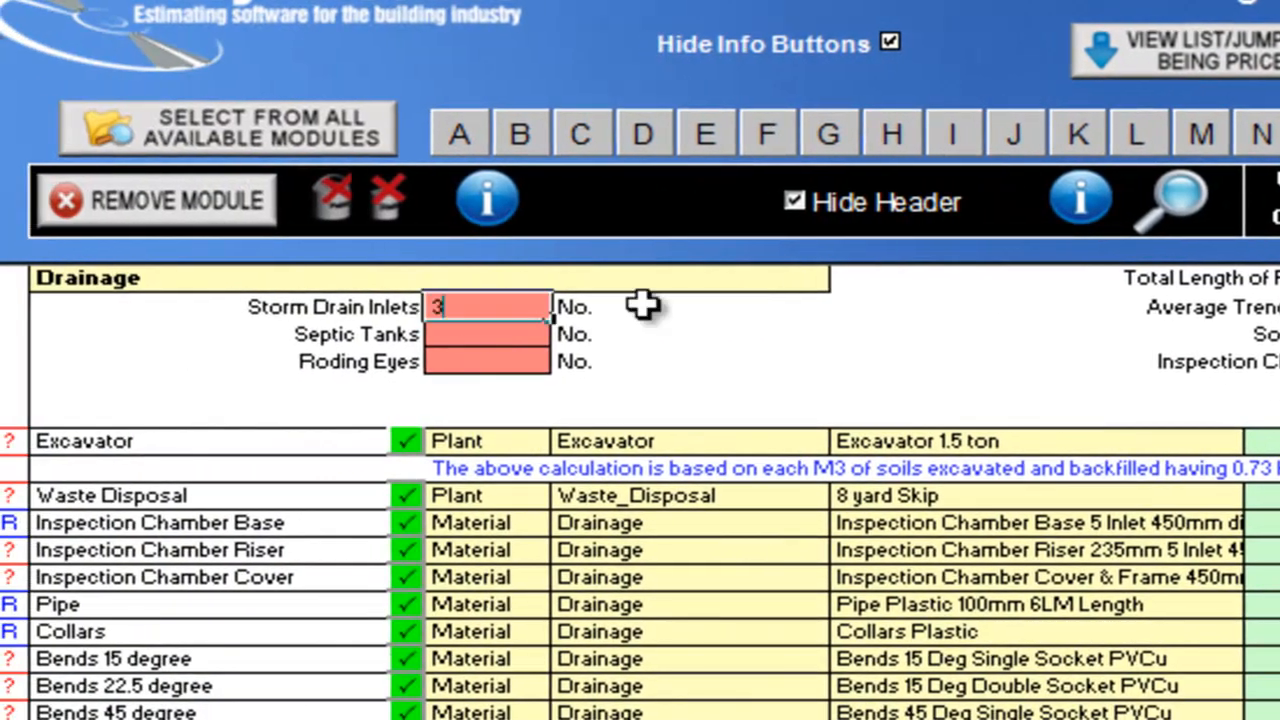
# Enter quantity 1 for the septic tank and roding eye entries.
pyautogui.write('1')
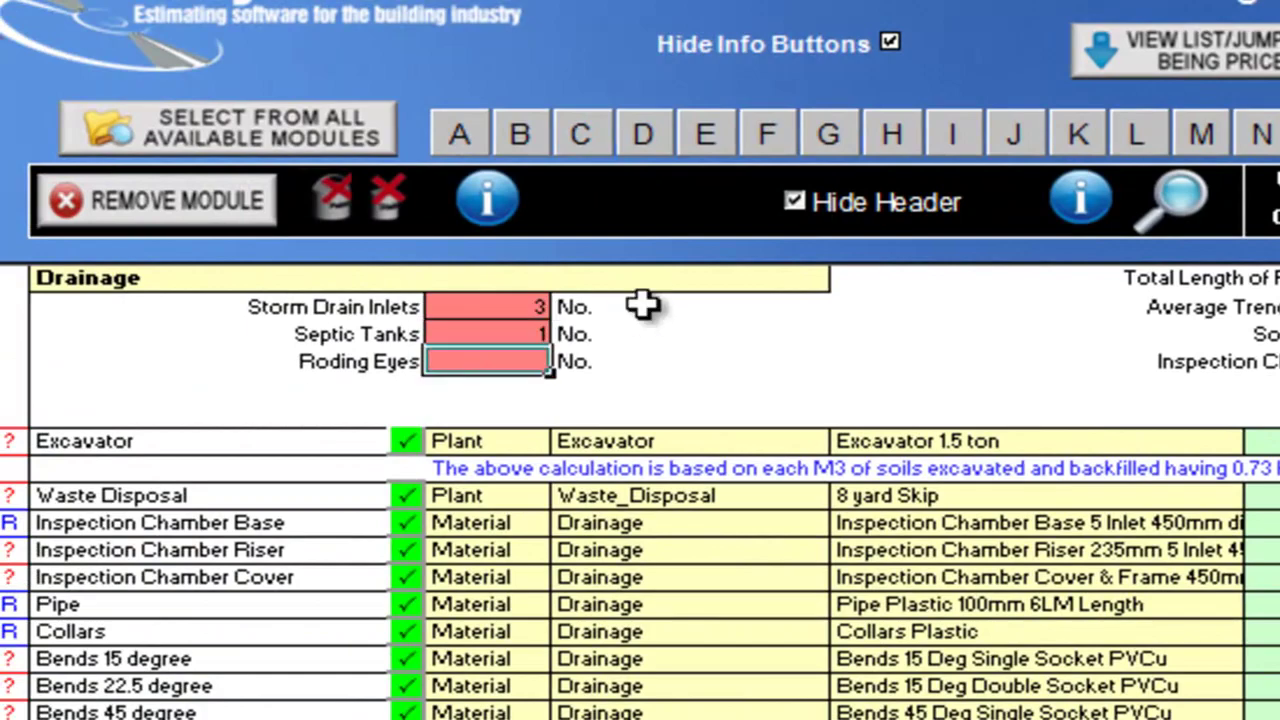
pyautogui.write('1')
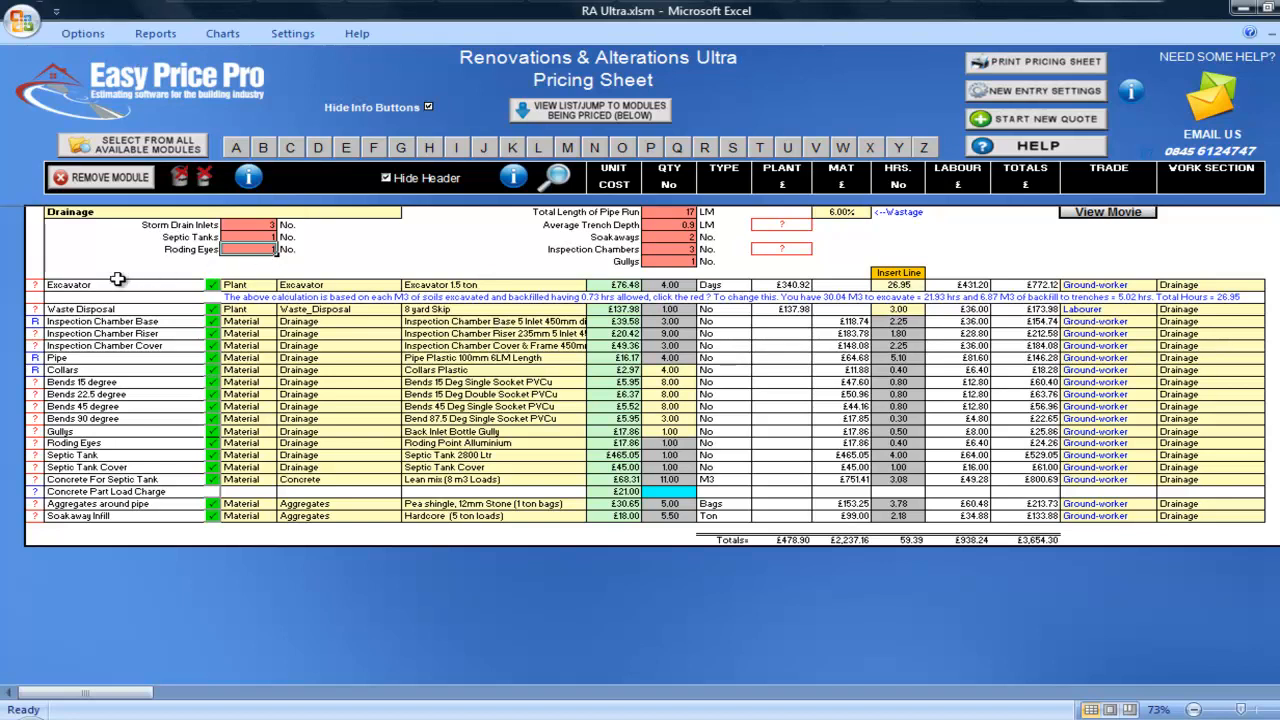
# Change excavator Hours per M³ from 0.73 to 0.7.
pyautogui.click(70, 284)
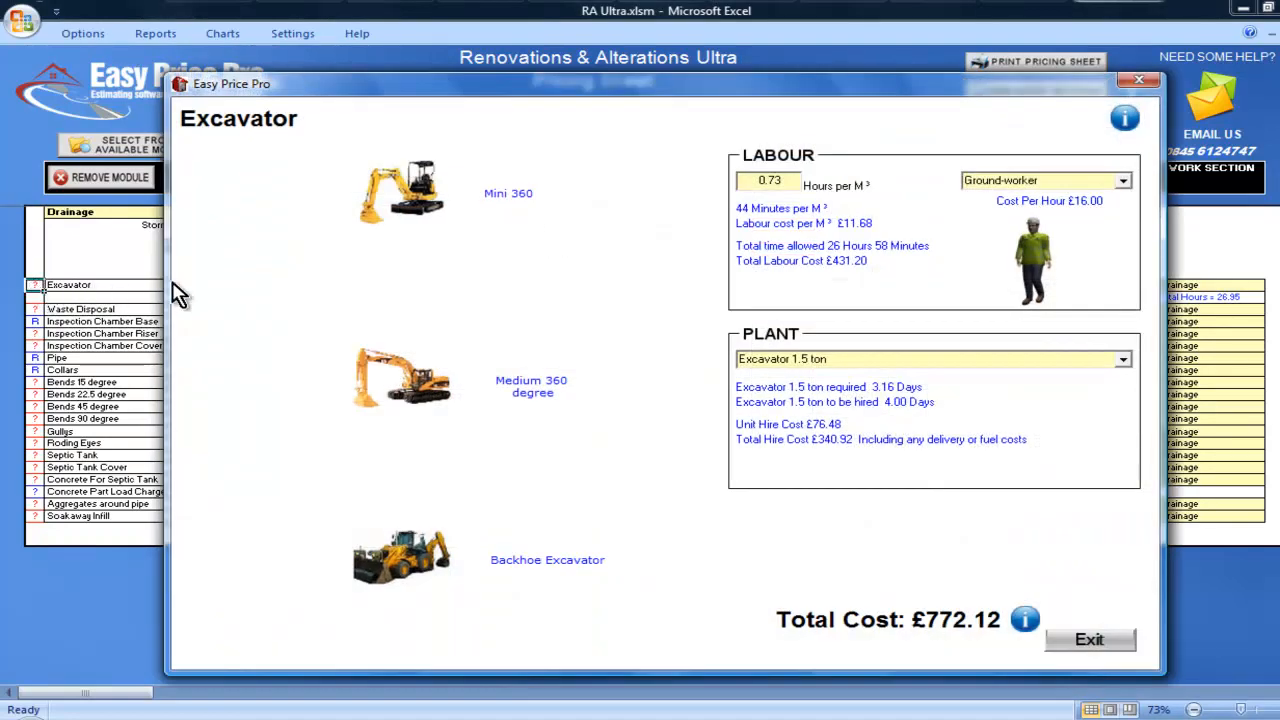
pyautogui.moveTo(665, 280)
pyautogui.write('0.7')
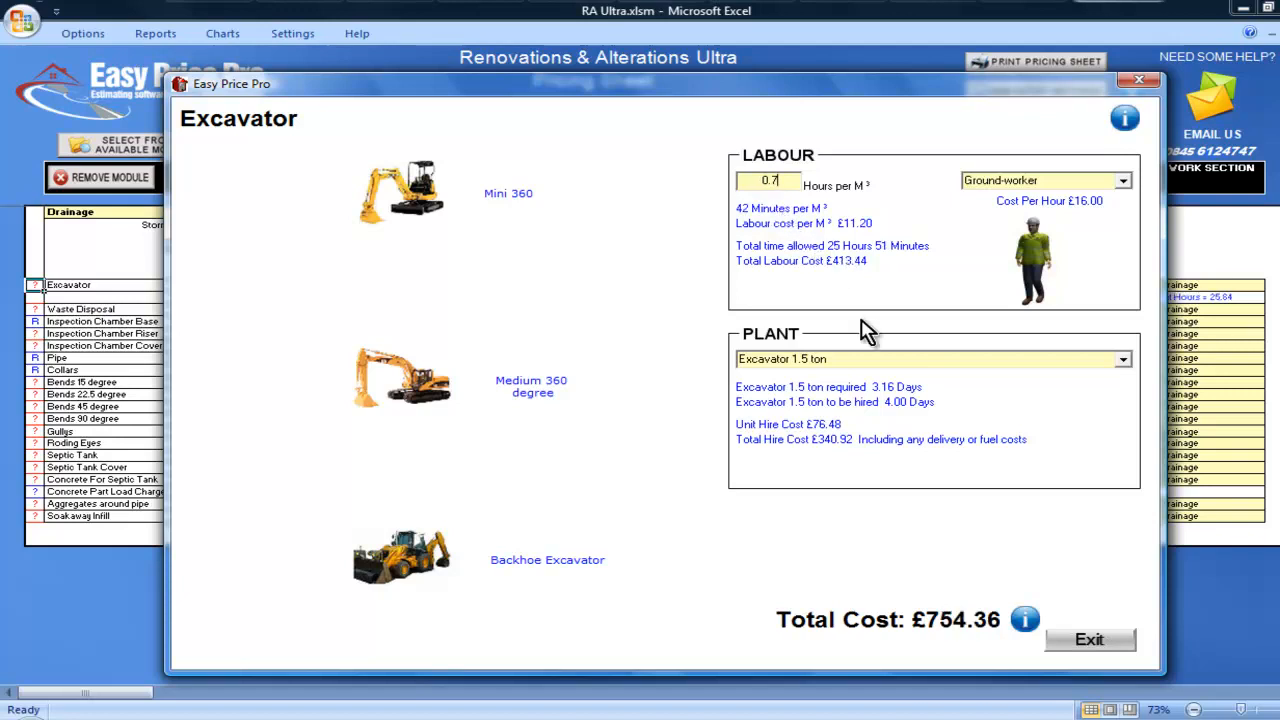
pyautogui.click(1097, 639)
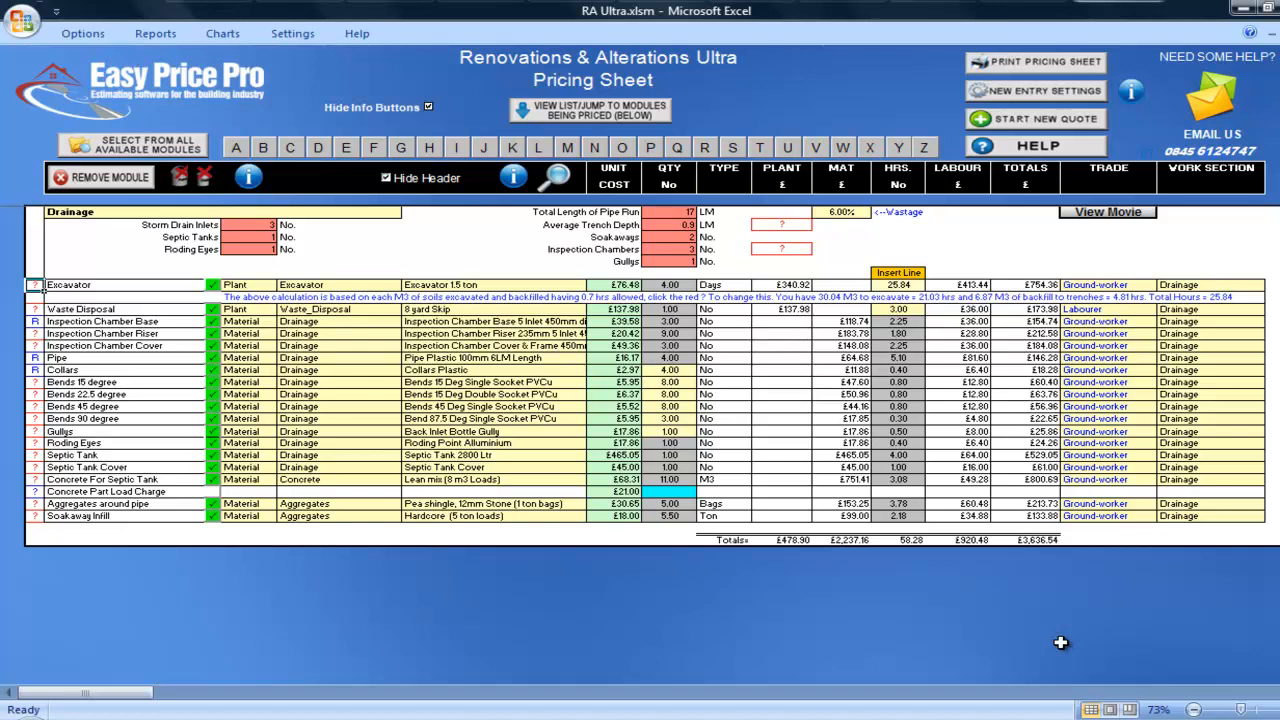
pyautogui.moveTo(749, 475)
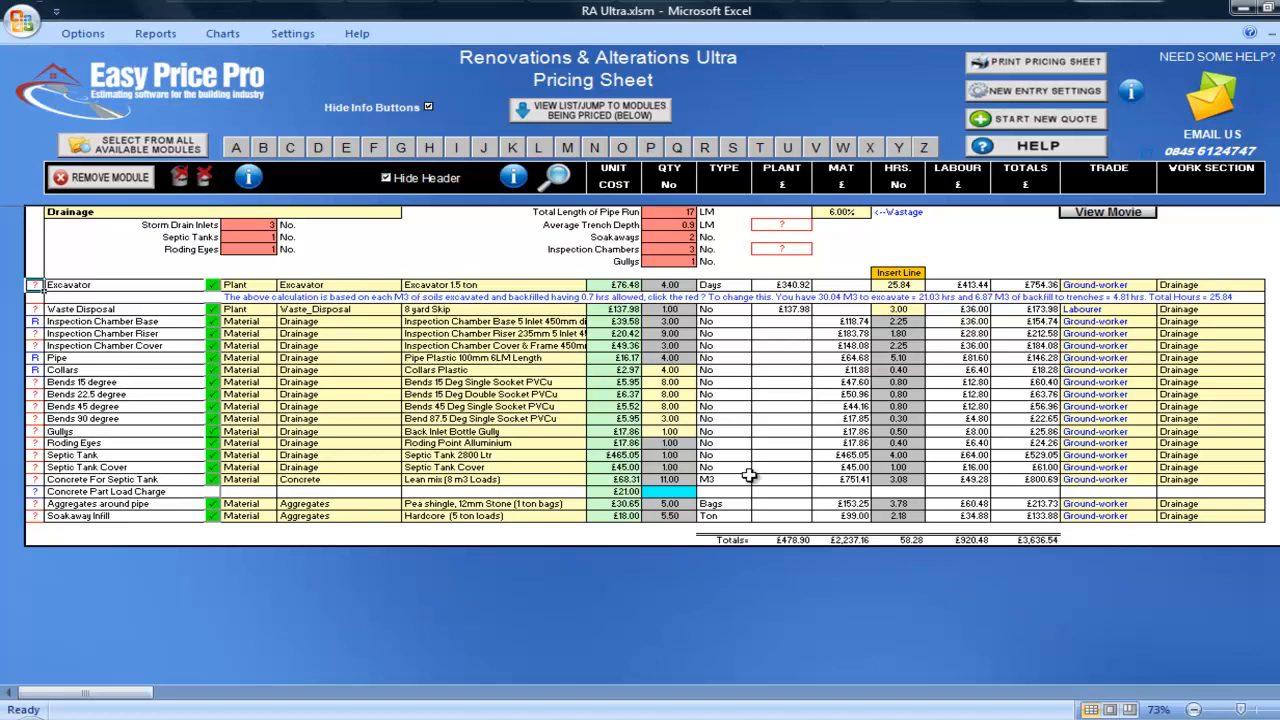
# Choose Excavator 3.5 ton in the excavator description dropdown.
pyautogui.click(583, 285)
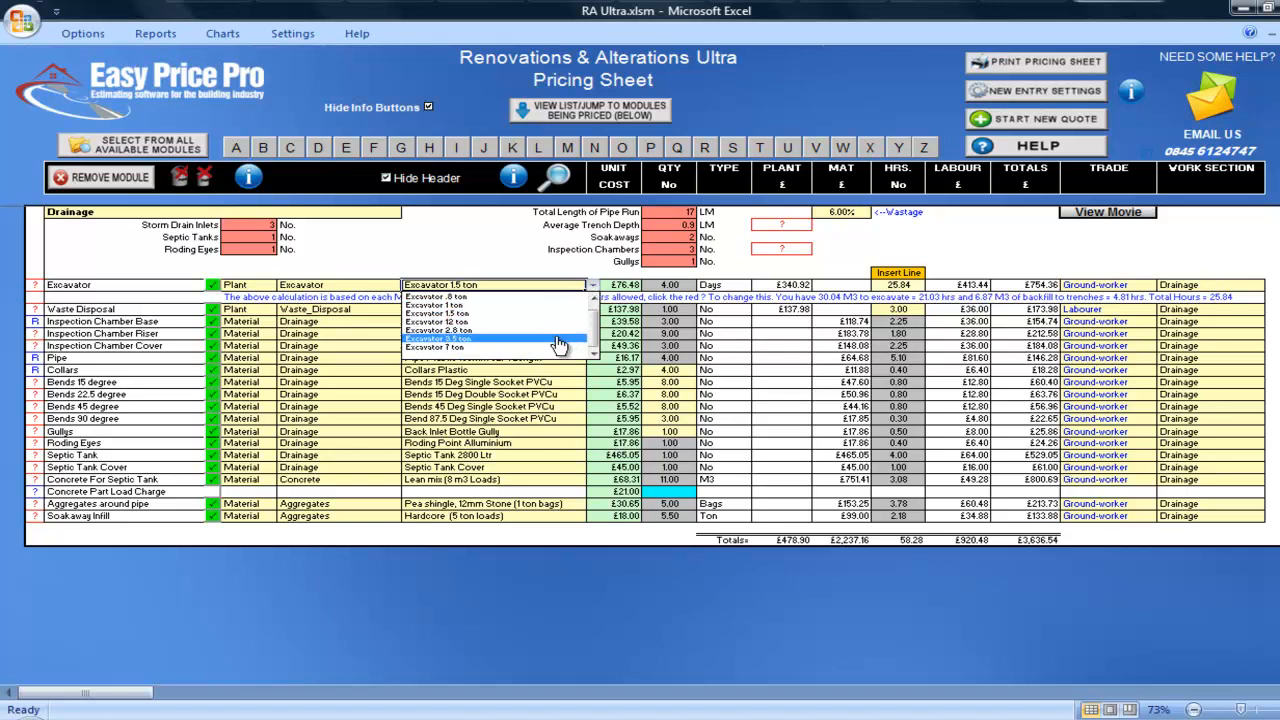
pyautogui.click(500, 339)
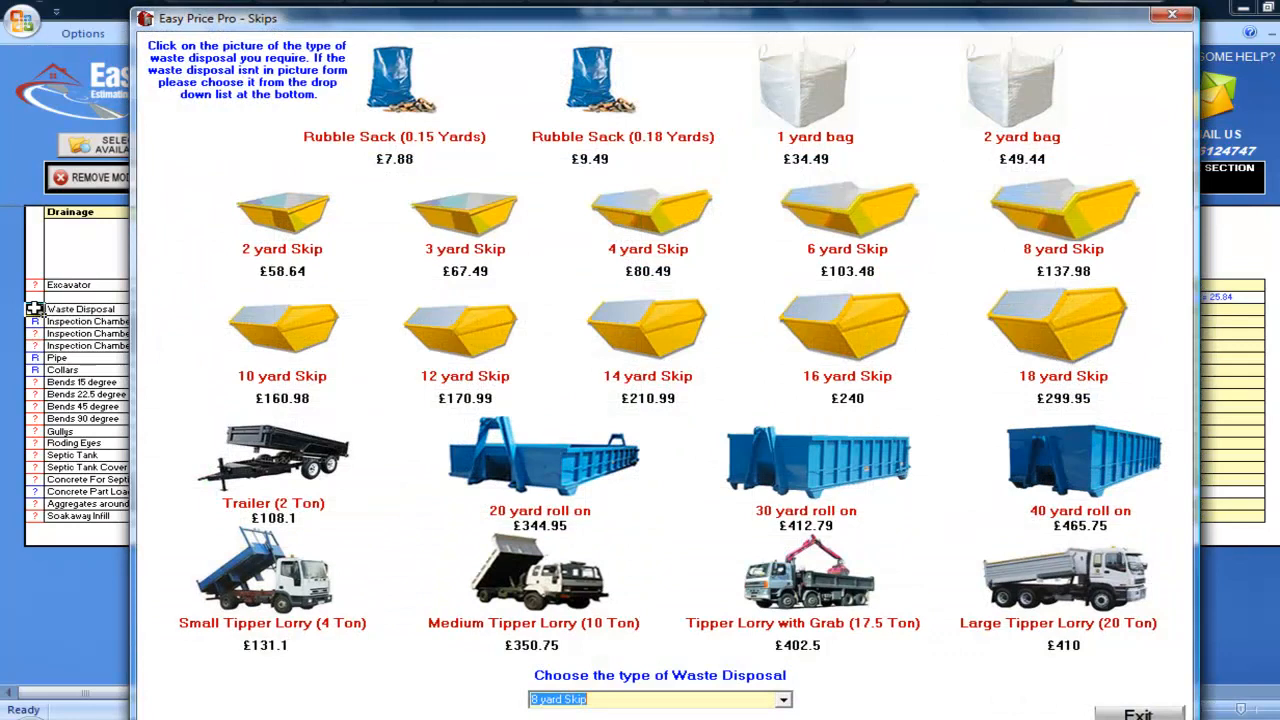
pyautogui.moveTo(341, 332)
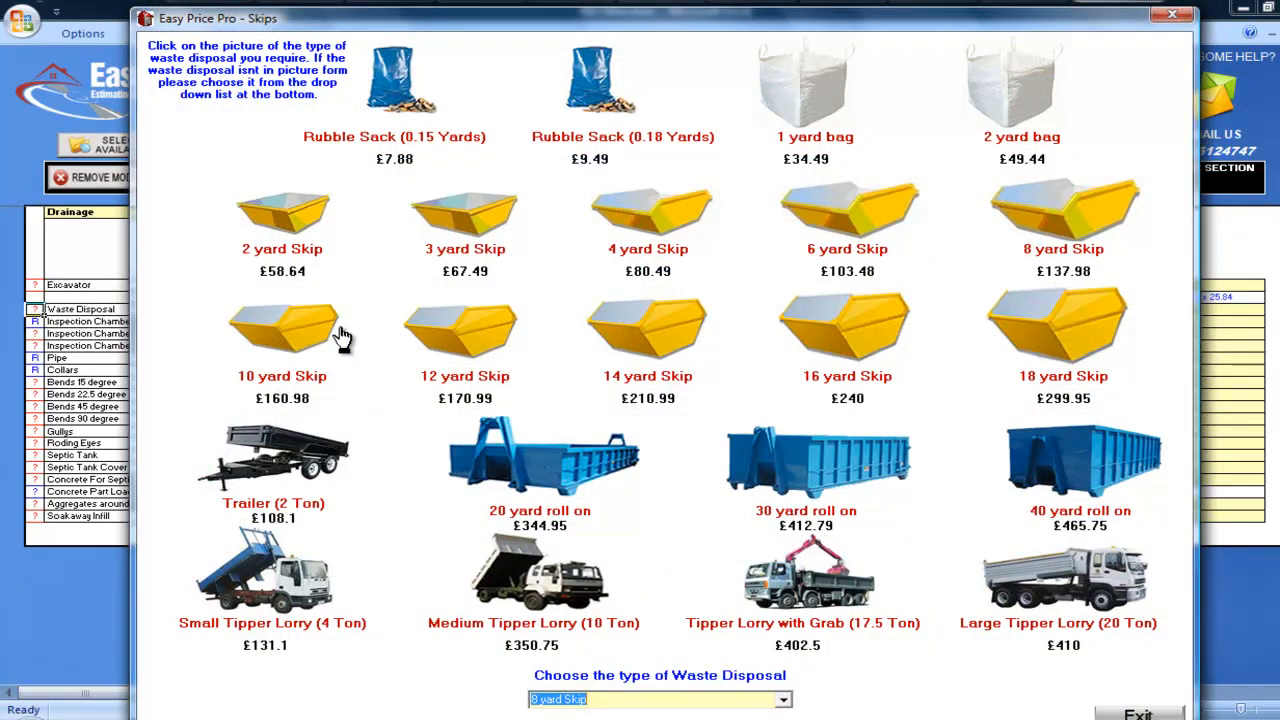
pyautogui.moveTo(805, 610)
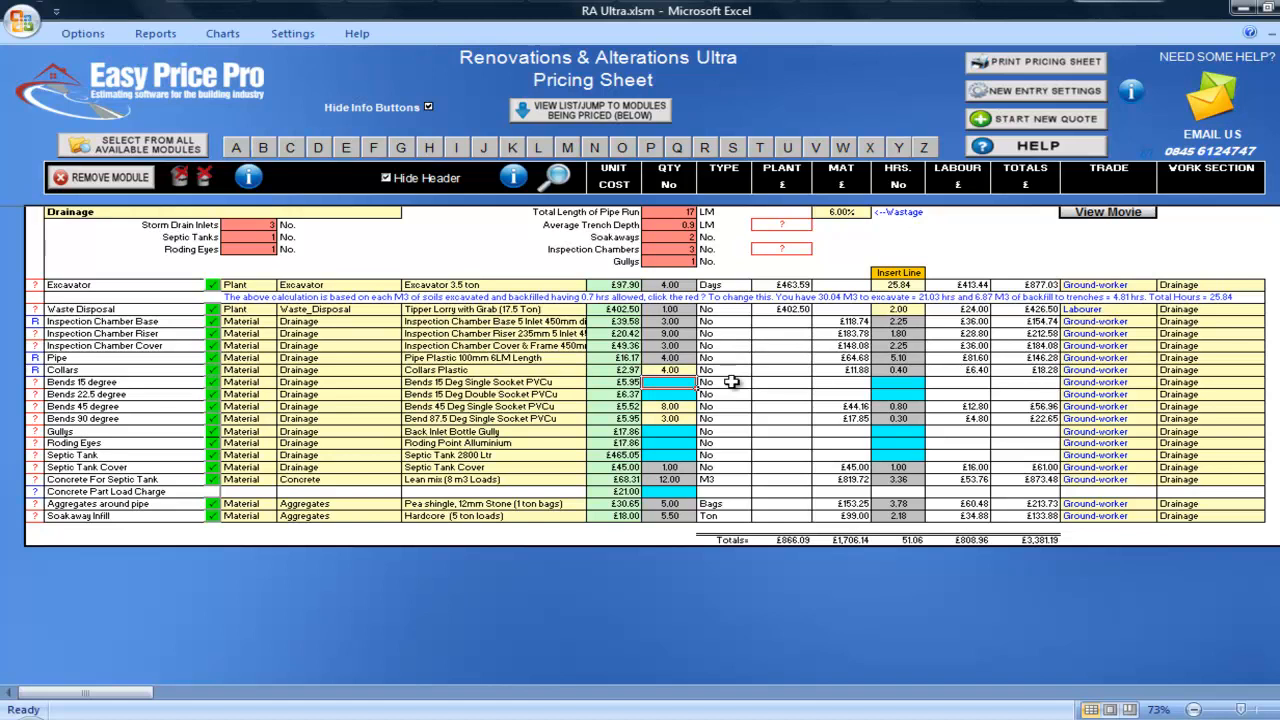
# Enter a quantity of 4.00 in a fittings QTY cell.
pyautogui.write('4.00')
pyautogui.click(669, 394)
pyautogui.write('9')
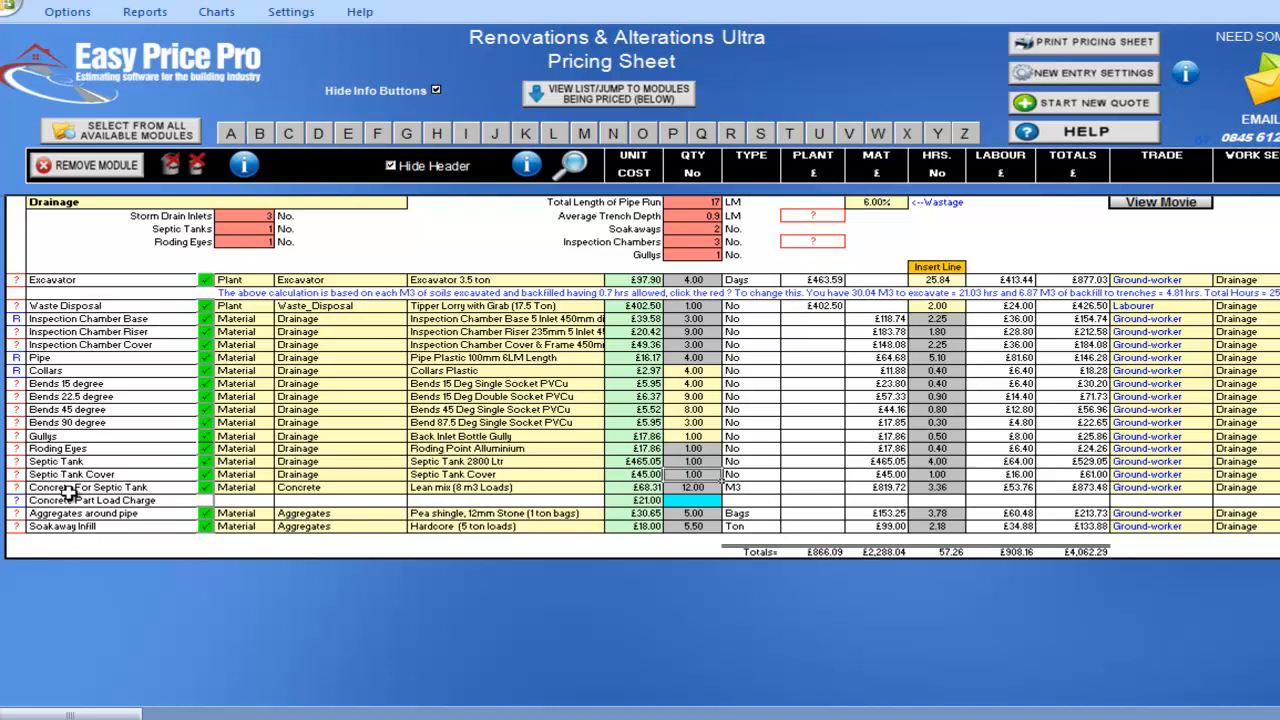
pyautogui.click(90, 487)
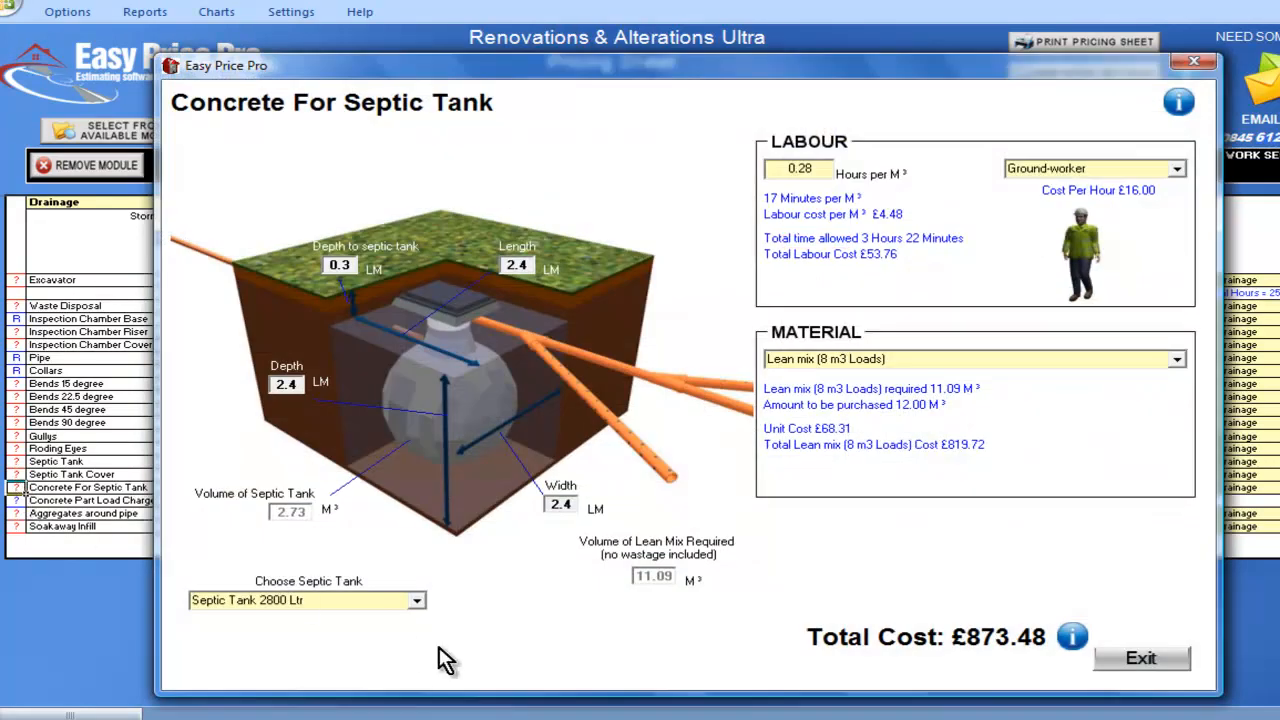
pyautogui.moveTo(456, 664)
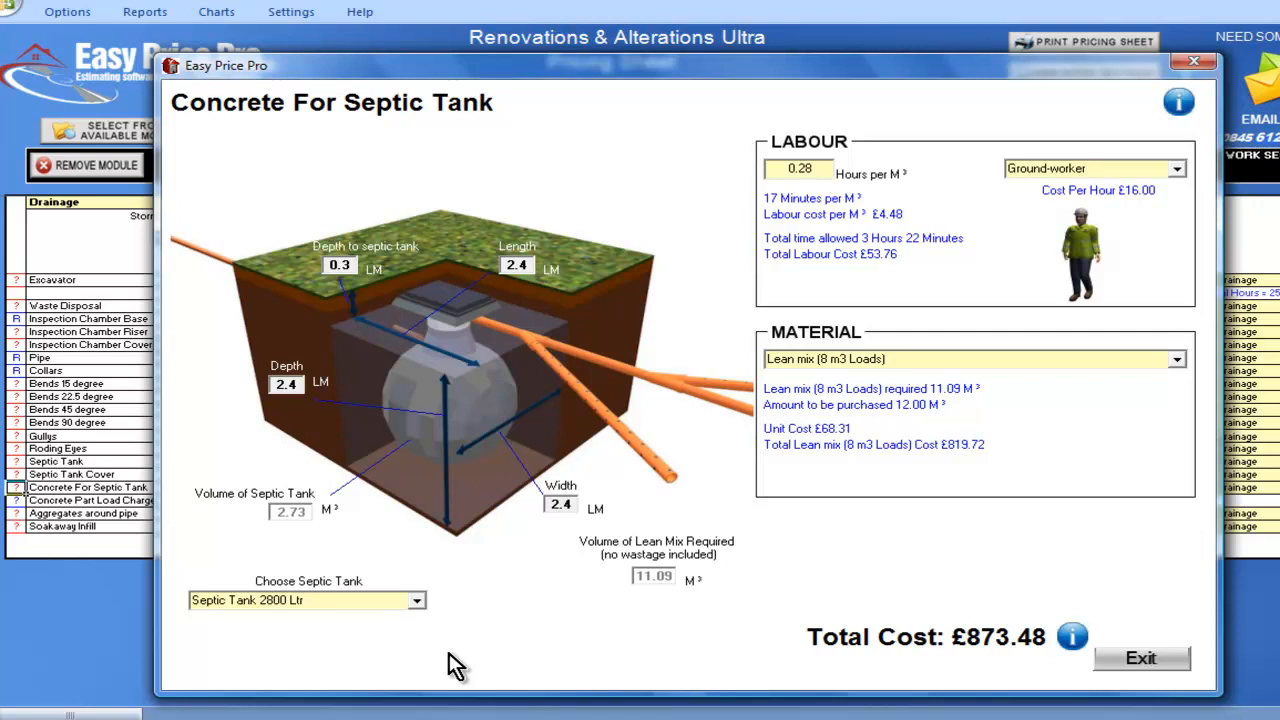
pyautogui.moveTo(477, 670)
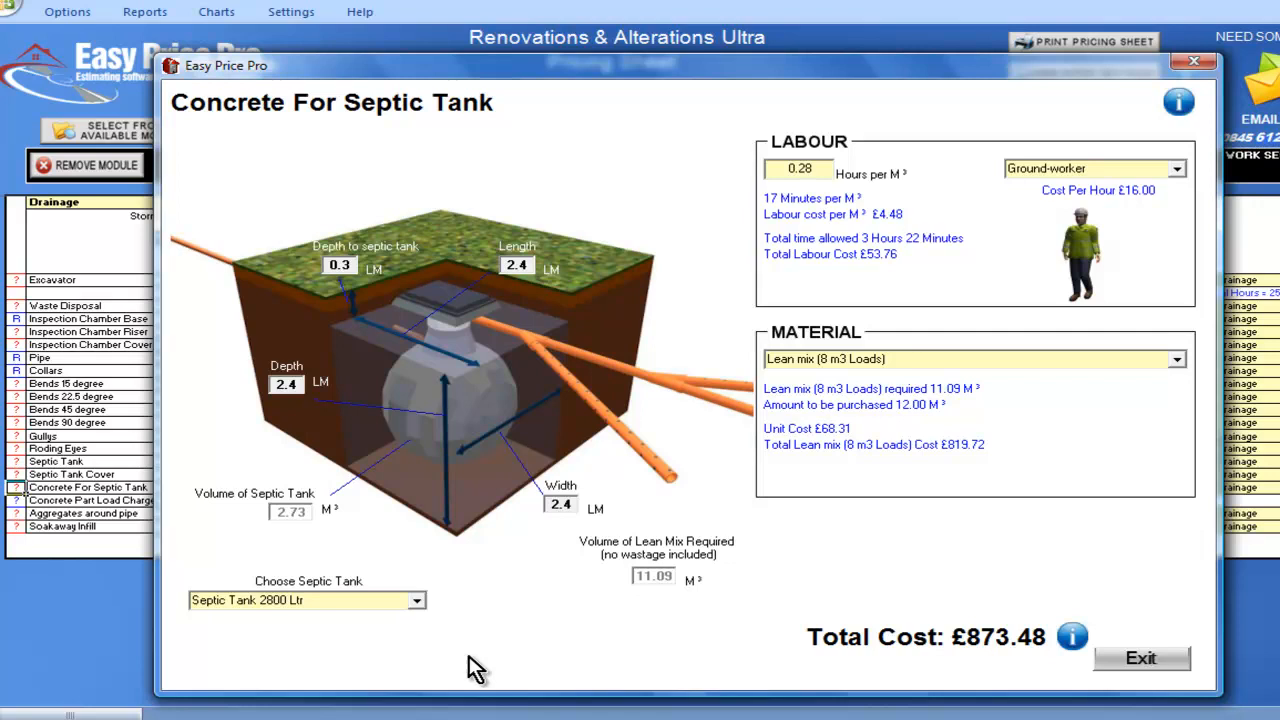
pyautogui.moveTo(1151, 683)
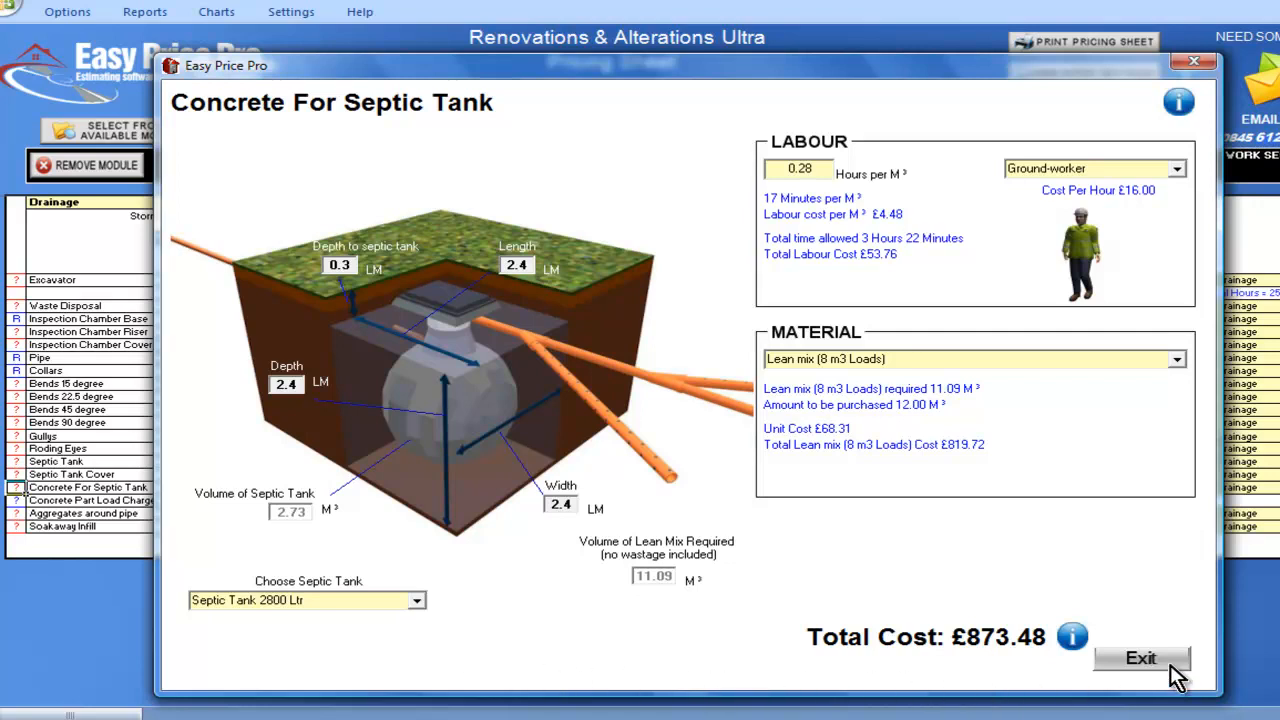
pyautogui.click(1140, 658)
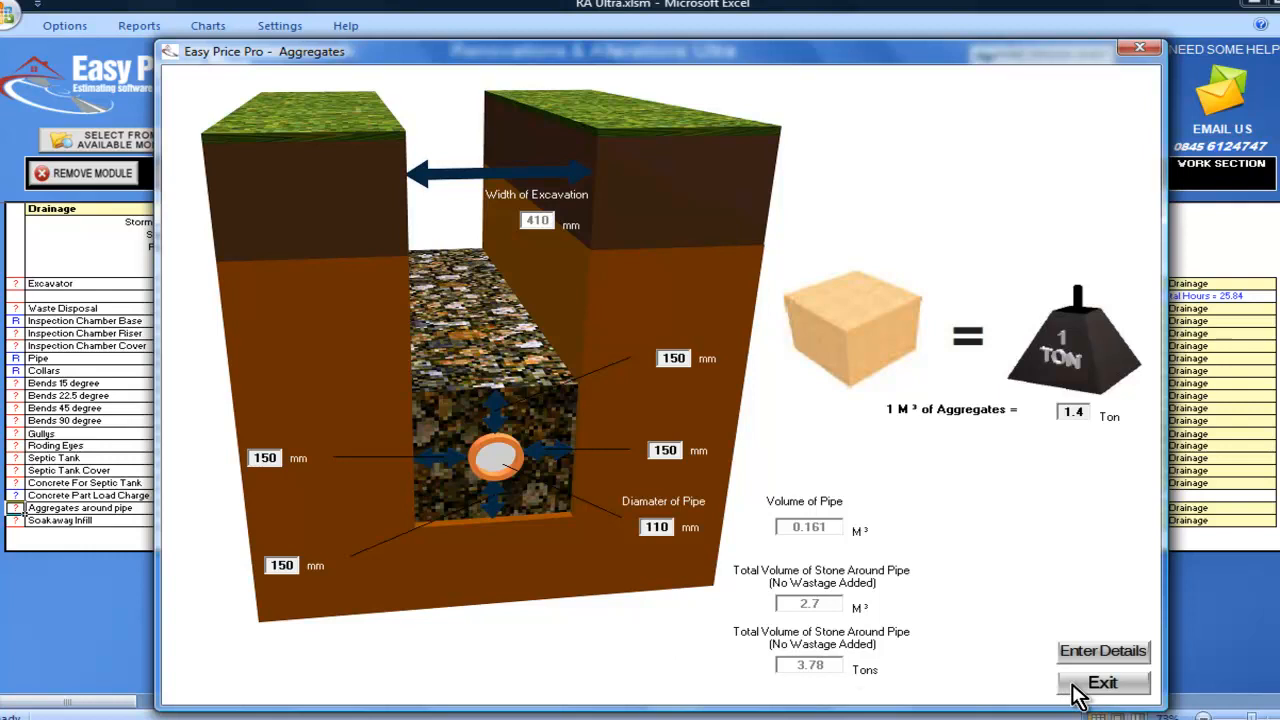
pyautogui.click(1101, 682)
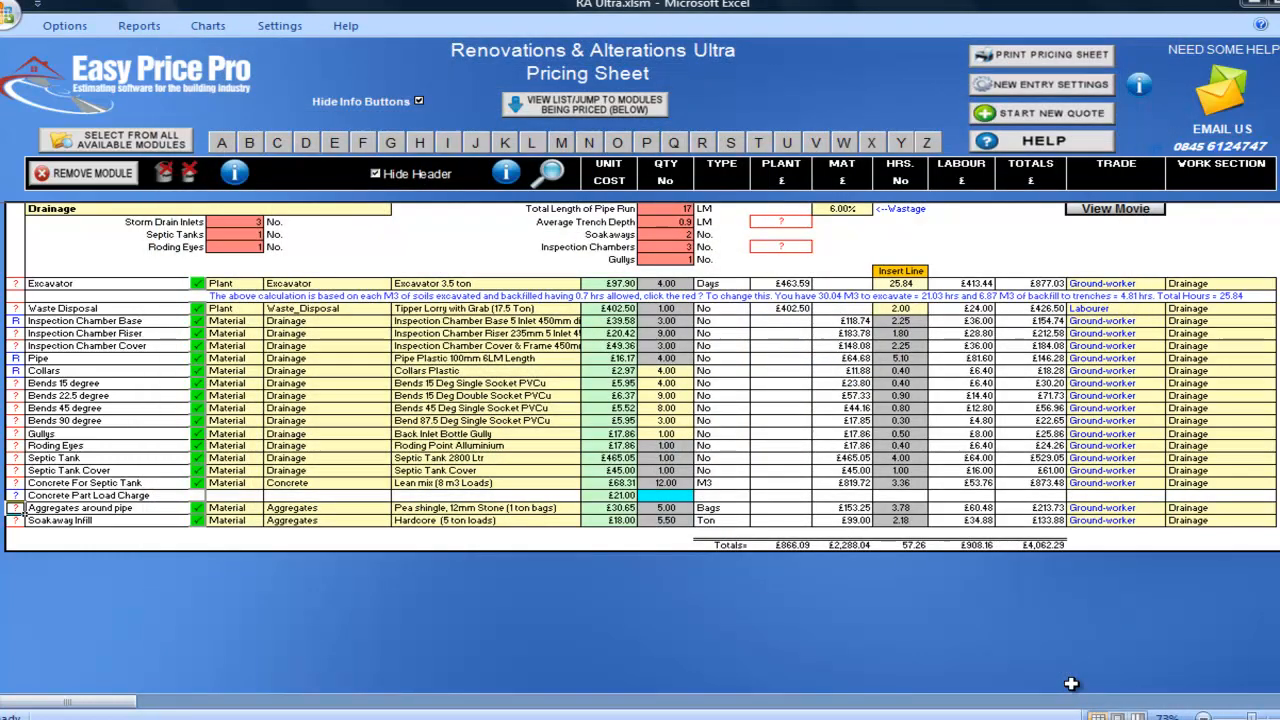